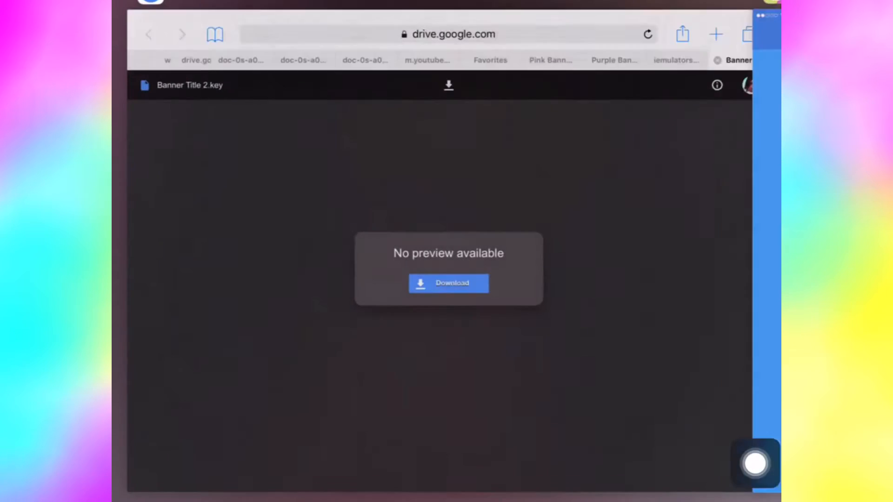
# Attempt the Download button for Banner Title 2.key on the Drive page three times without result
pyautogui.click(447, 34)
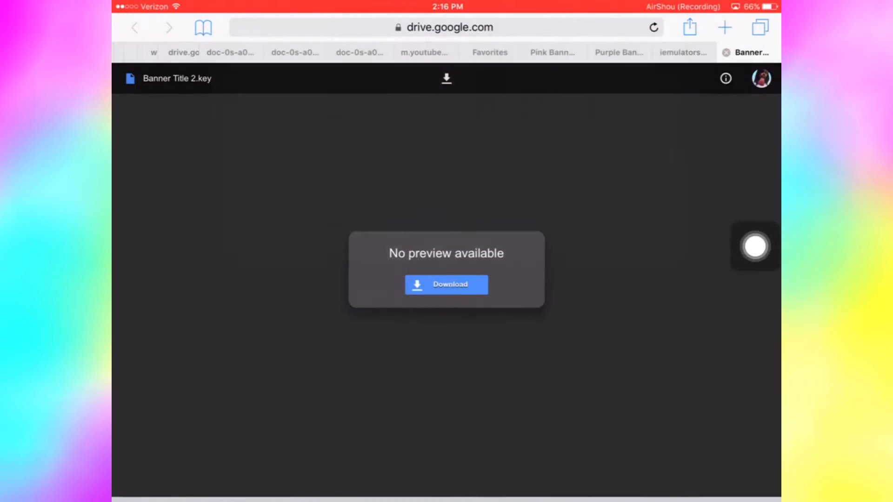
pyautogui.click(445, 27)
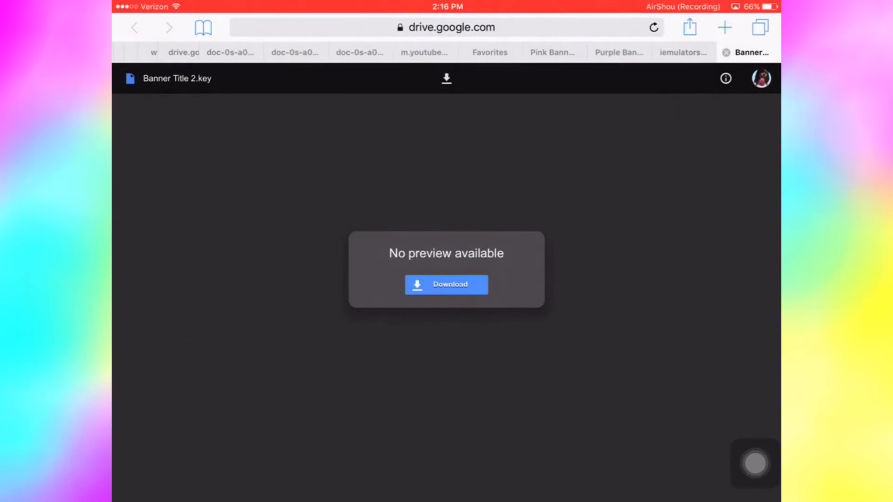
pyautogui.click(445, 27)
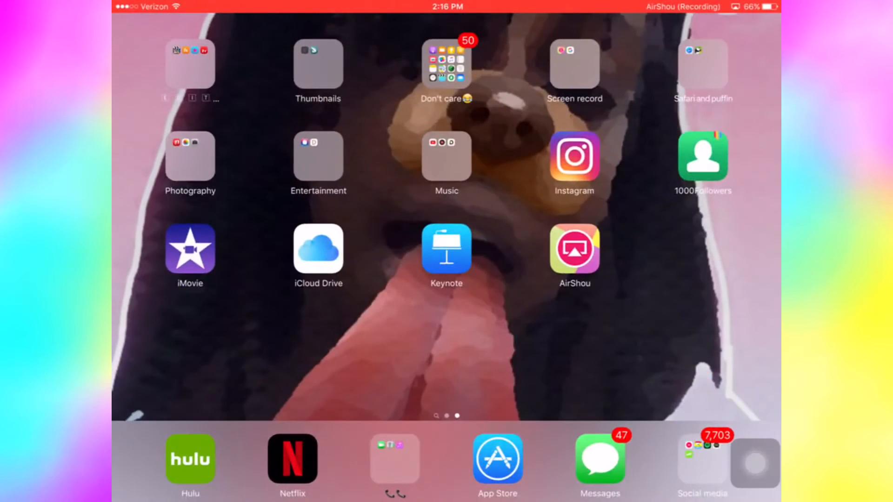
# Download Banner Title 2.key through Puffin Browser and bring it into Keynote as Banner Title 2(1)
pyautogui.click(702, 62)
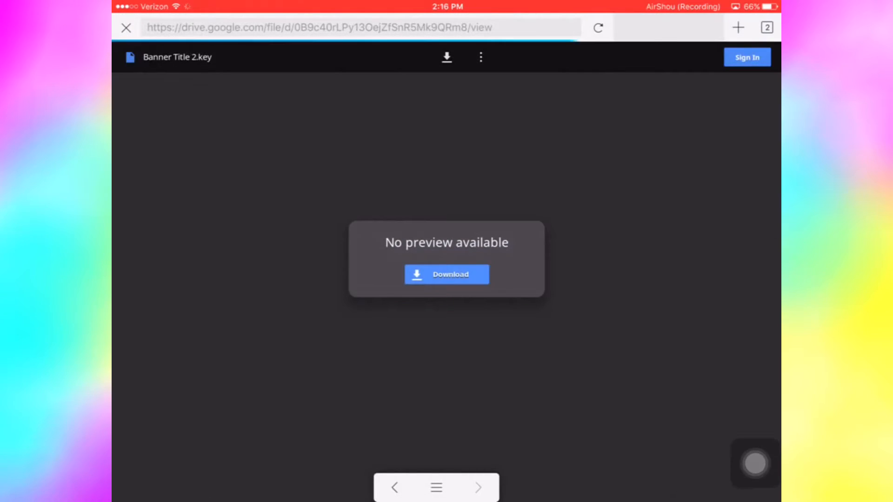
pyautogui.click(447, 273)
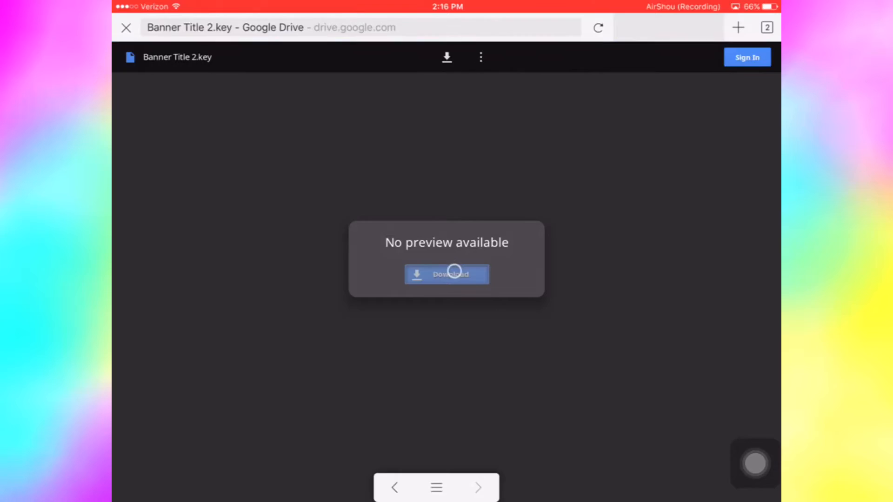
pyautogui.click(446, 273)
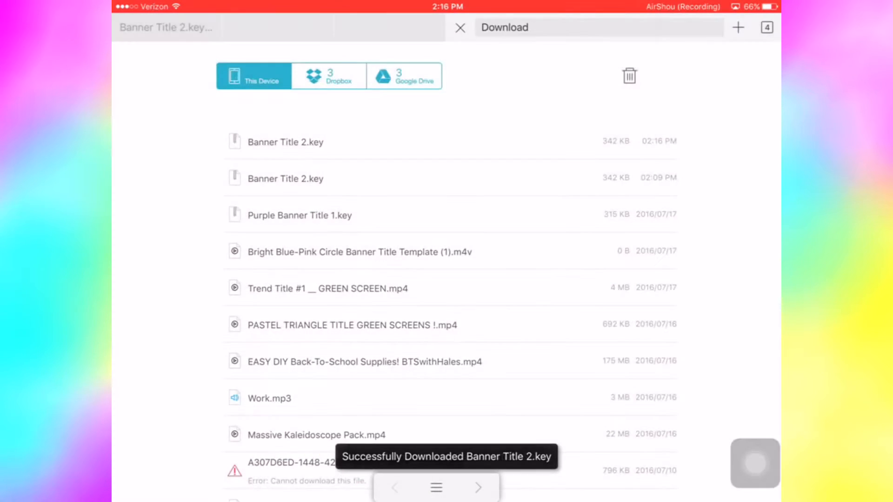
pyautogui.click(285, 142)
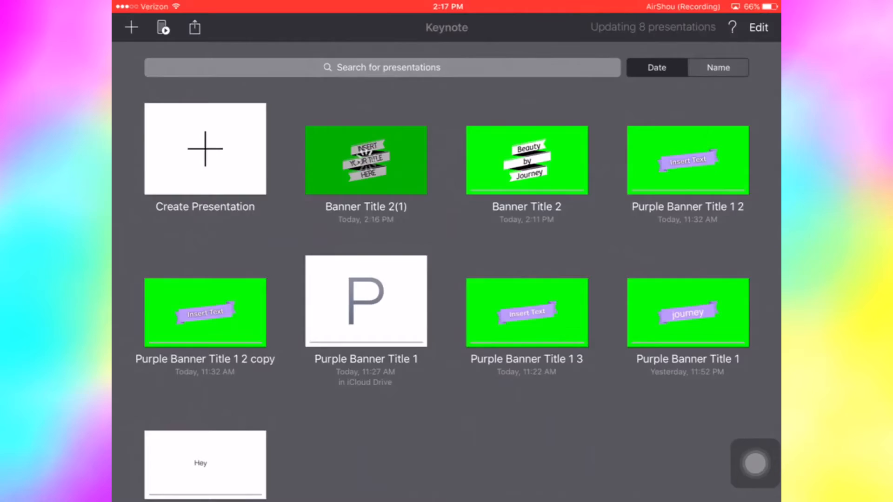
# Set the top ribbon's 'Insert' text in bold Trebuchet MS within Banner Title 2(1)
pyautogui.click(365, 159)
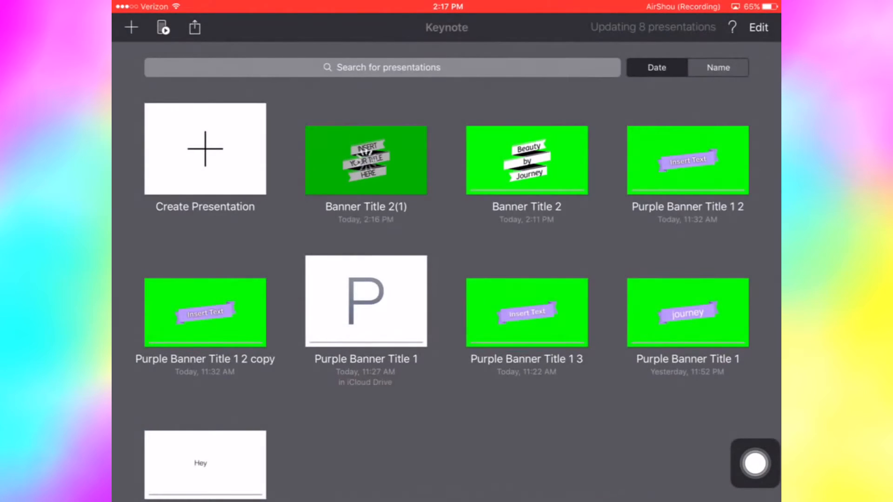
pyautogui.doubleClick(366, 159)
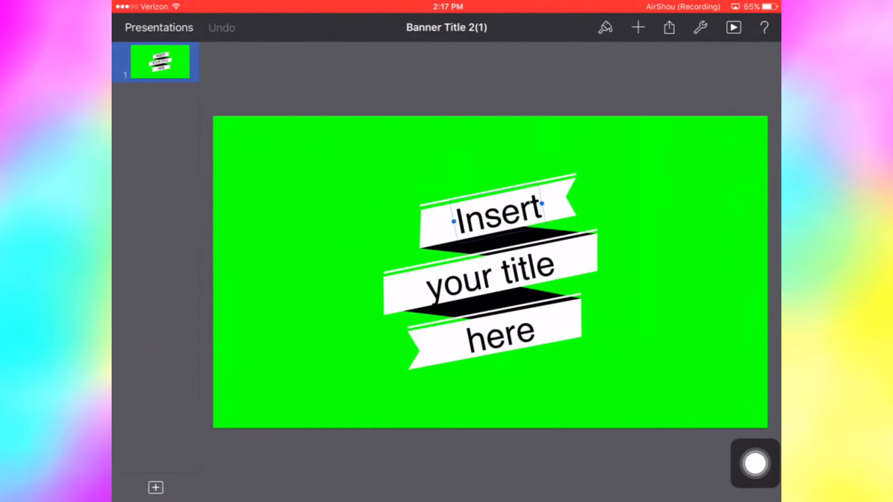
pyautogui.click(488, 220)
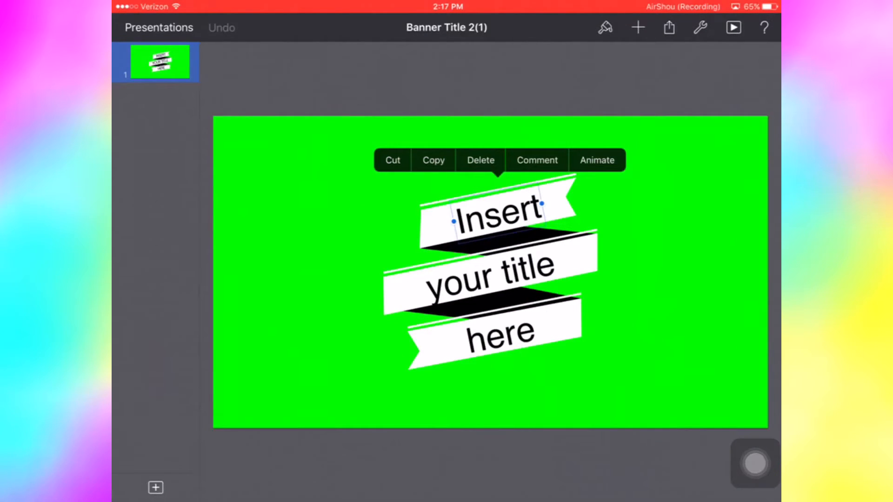
pyautogui.click(604, 27)
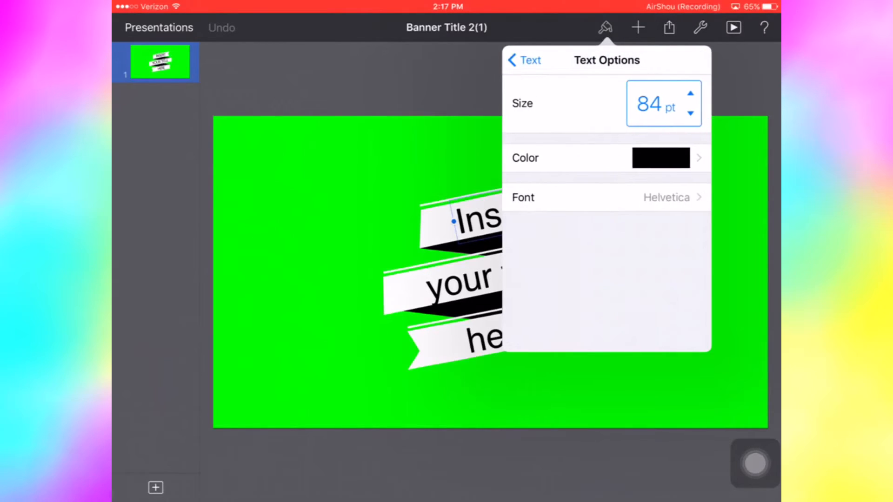
pyautogui.click(605, 197)
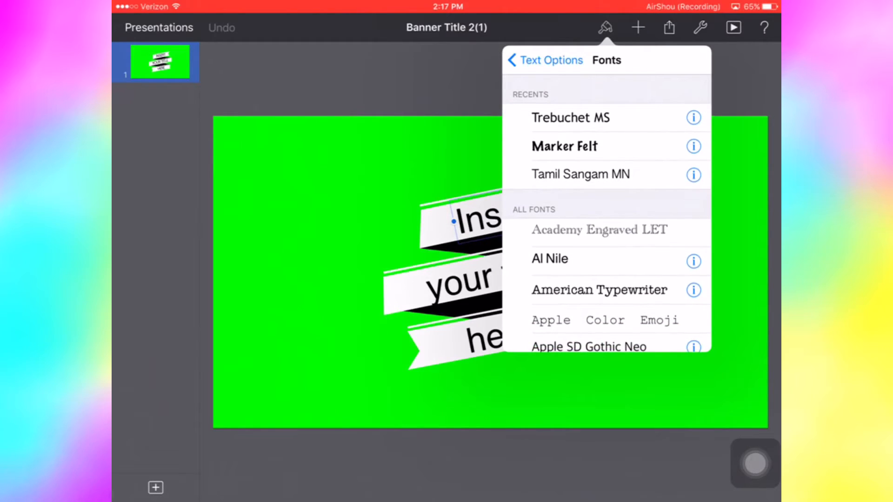
pyautogui.click(570, 119)
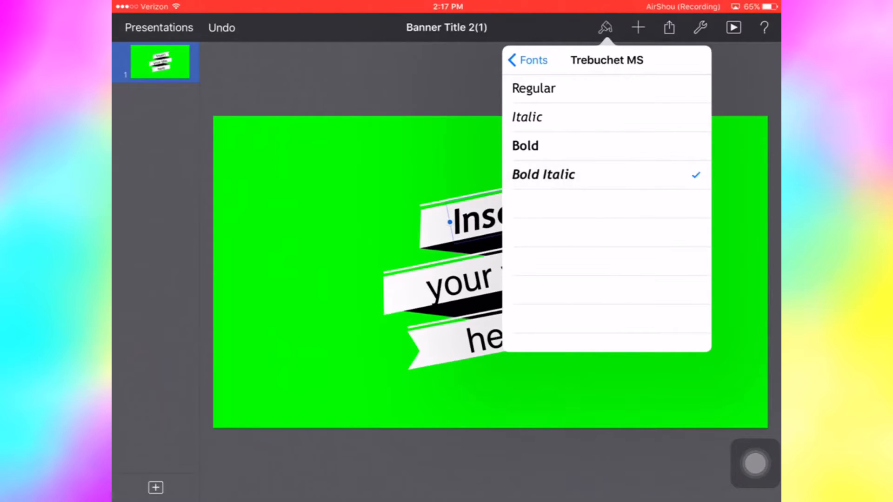
pyautogui.click(527, 60)
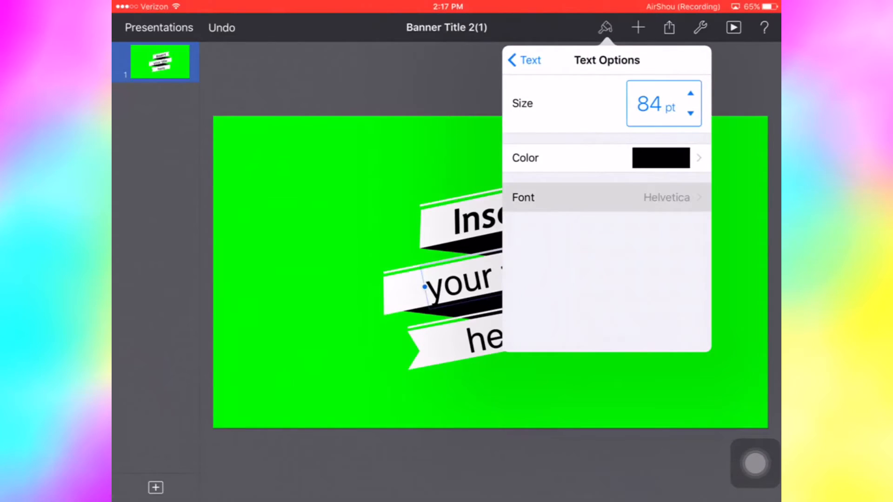
# Set the second ribbon's title text in bold Trebuchet MS and bring up its font options
pyautogui.click(607, 197)
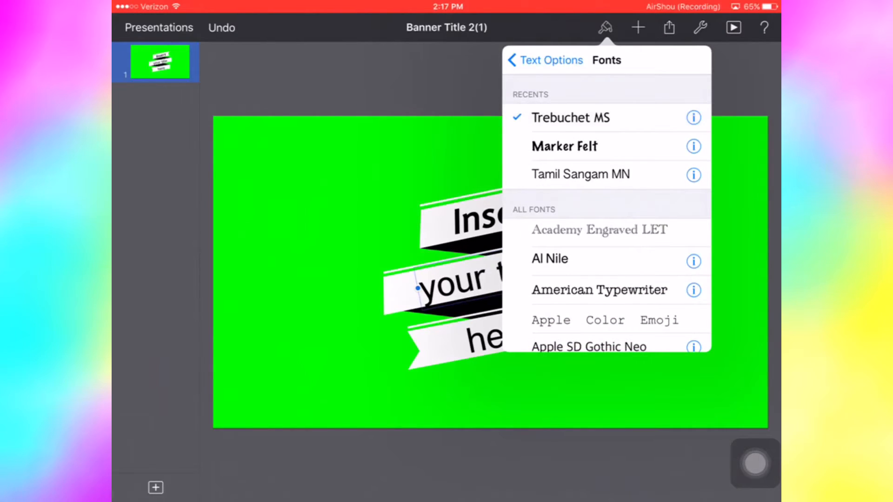
pyautogui.click(570, 118)
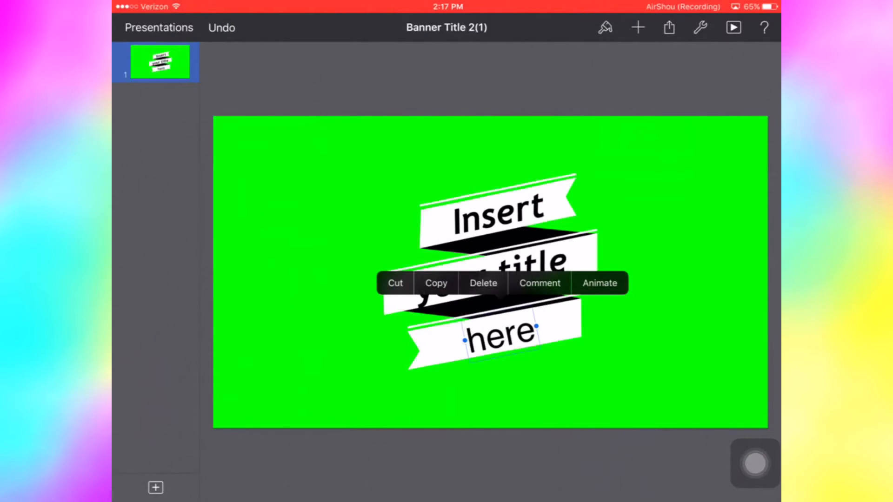
pyautogui.click(605, 27)
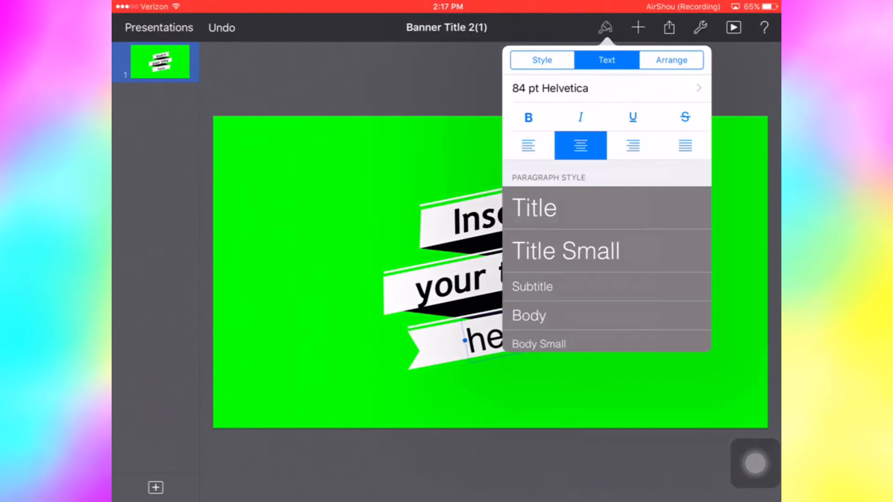
pyautogui.click(606, 88)
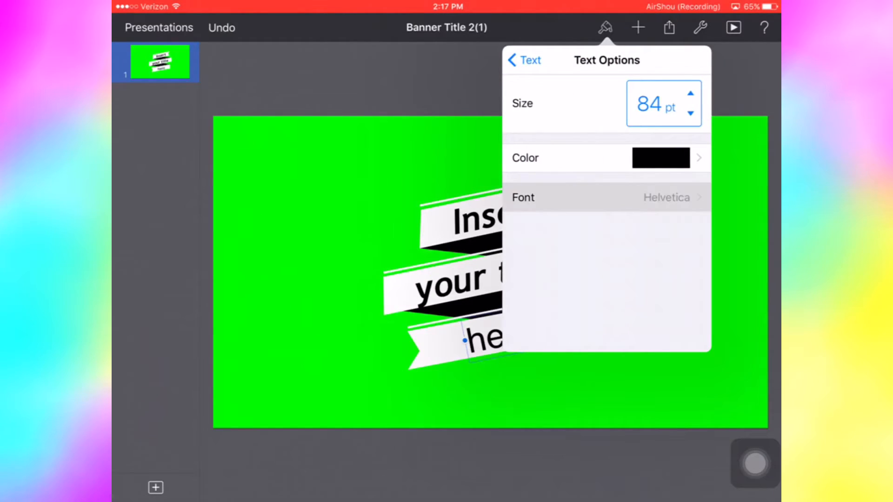
pyautogui.click(607, 198)
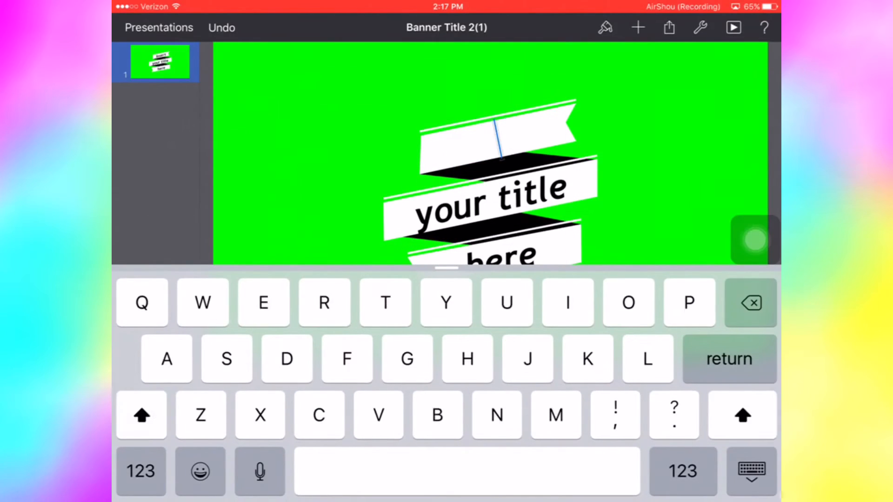
# Replace the ribbon texts so the three banners read Beauty, by and Journey
pyautogui.write('Beuaty')
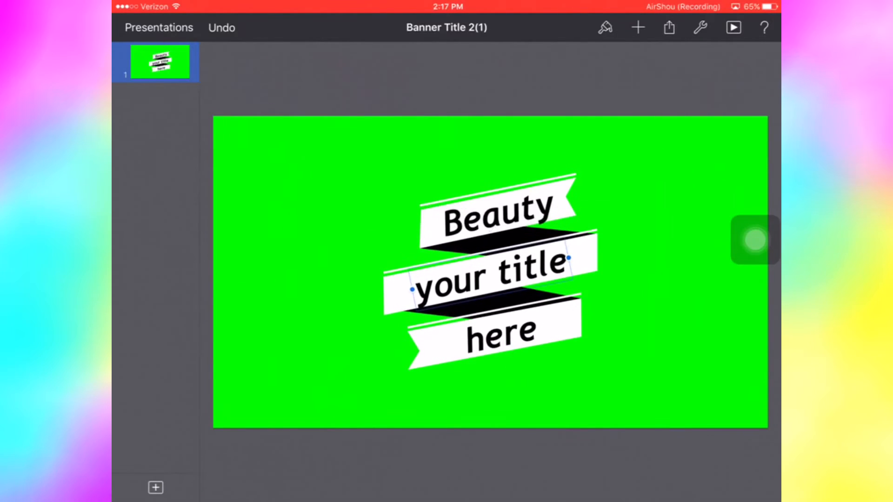
pyautogui.doubleClick(527, 265)
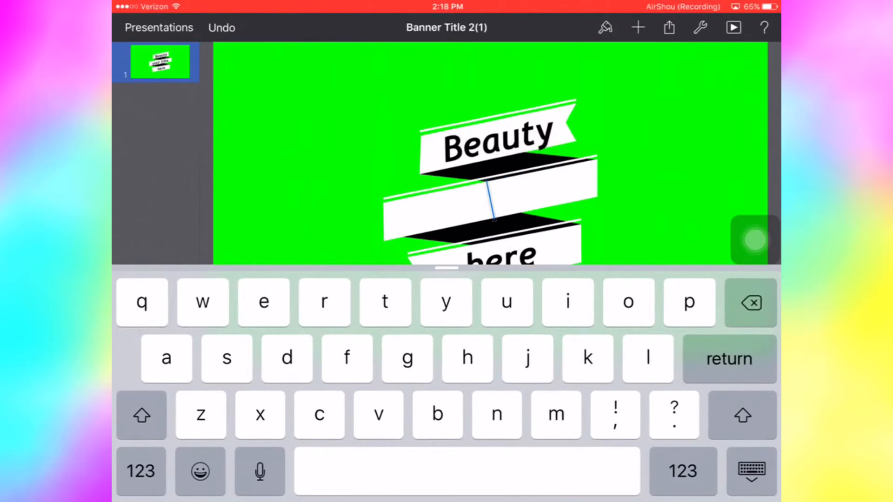
pyautogui.write('y')
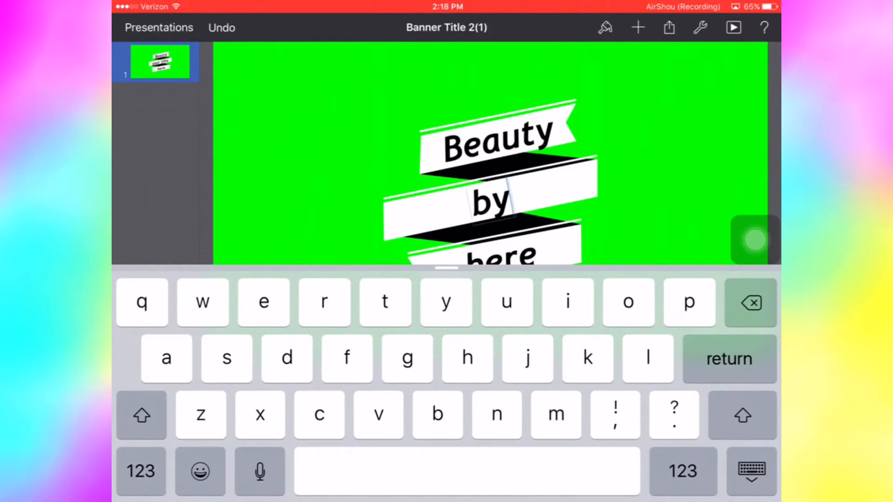
pyautogui.click(141, 415)
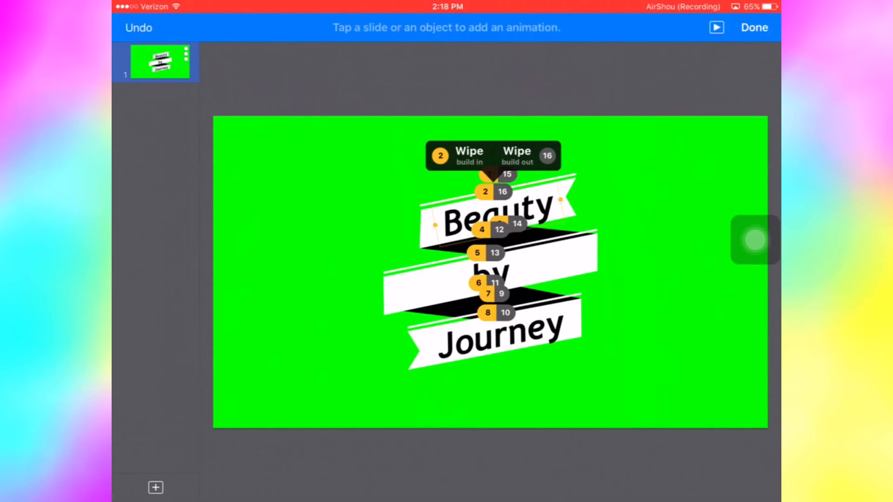
# Play the animated title slide for recording, then launch Cute CUT Pro
pyautogui.click(467, 155)
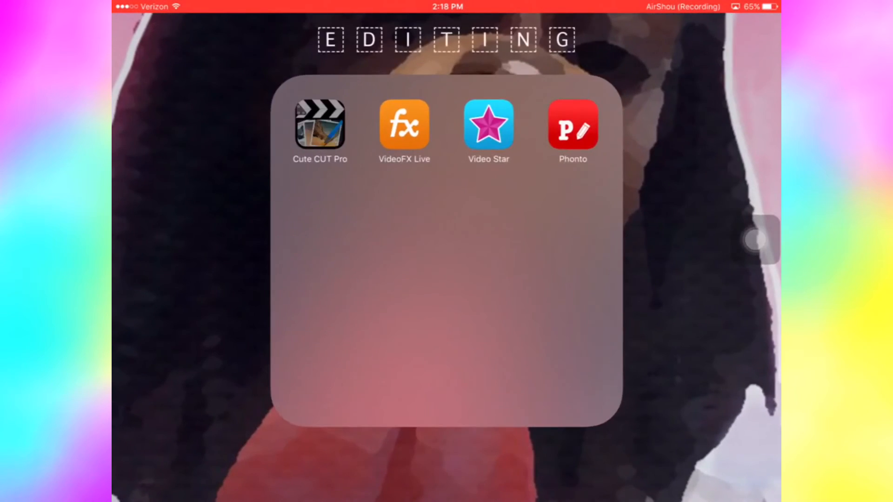
pyautogui.click(319, 124)
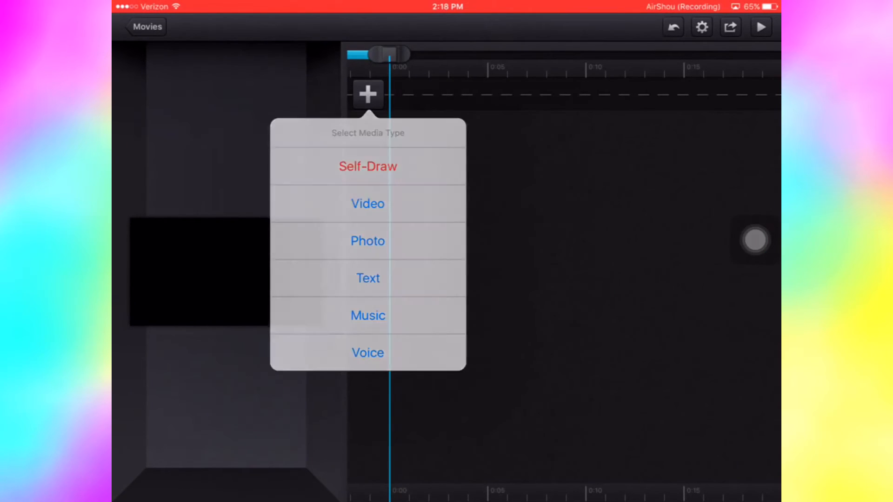
# Add the newest screen recording from Camera Roll as a video clip on the timeline
pyautogui.click(367, 204)
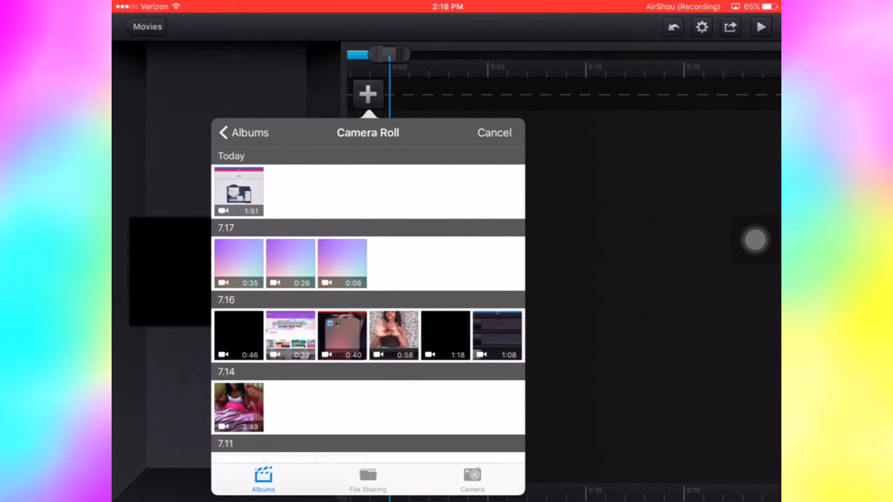
pyautogui.click(493, 132)
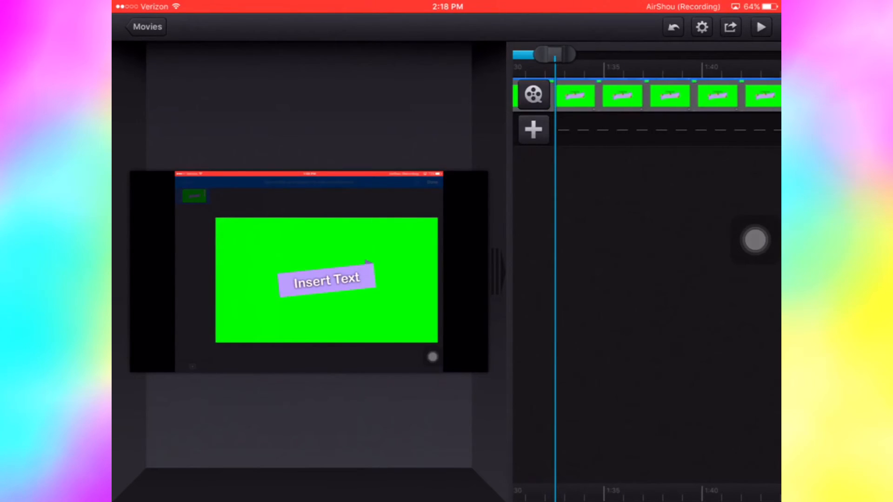
# Select the recorded clip and trim its start and end down to a few seconds
pyautogui.click(326, 281)
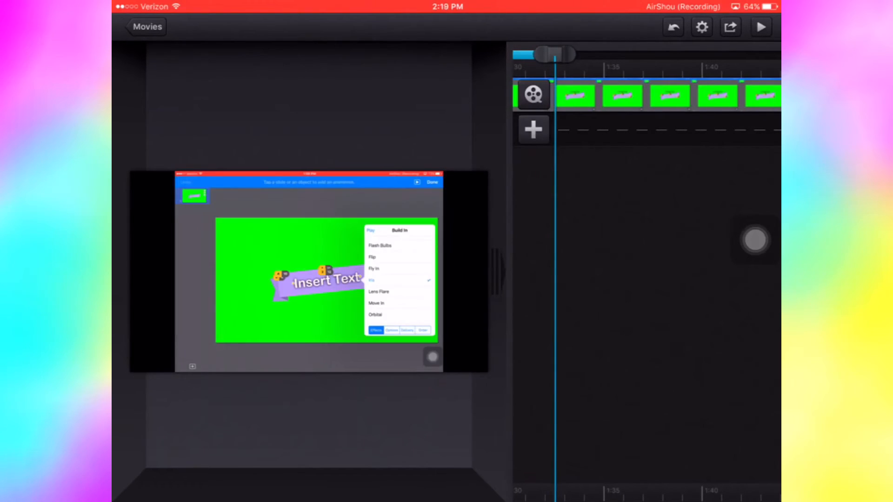
pyautogui.click(760, 27)
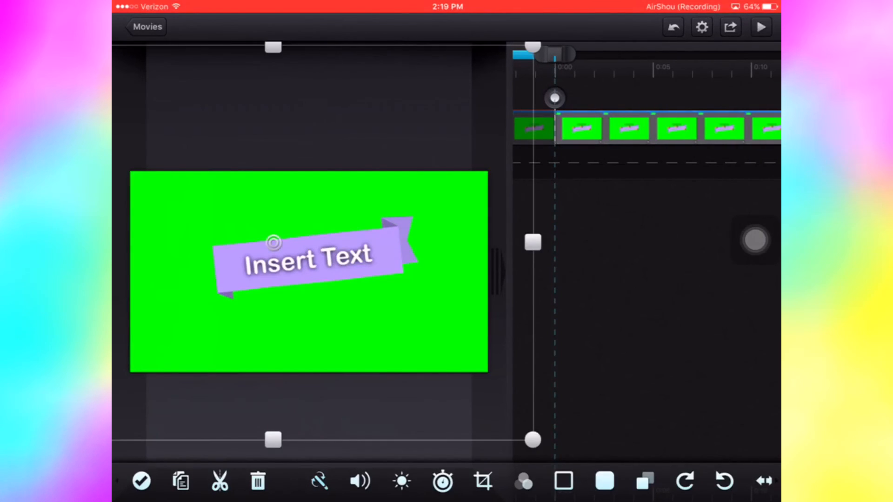
pyautogui.click(760, 26)
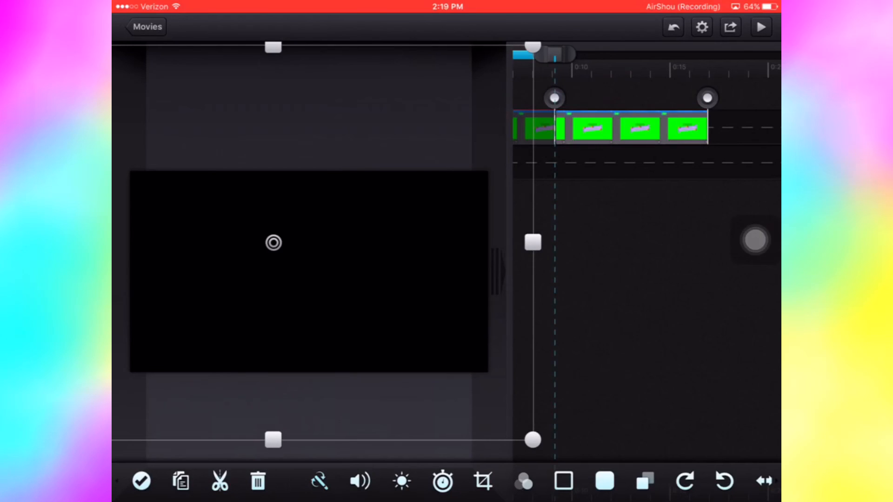
# Apply the trim and play back the shortened green banner clip
pyautogui.click(761, 27)
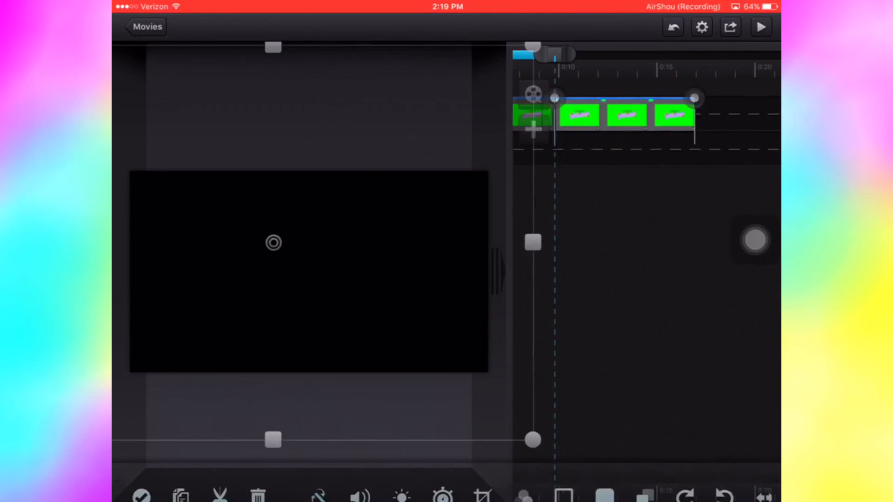
pyautogui.click(761, 26)
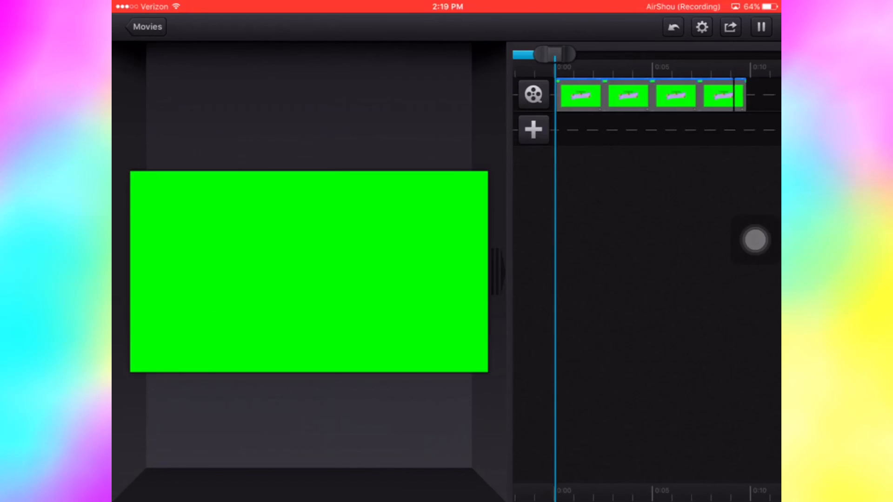
pyautogui.click(533, 94)
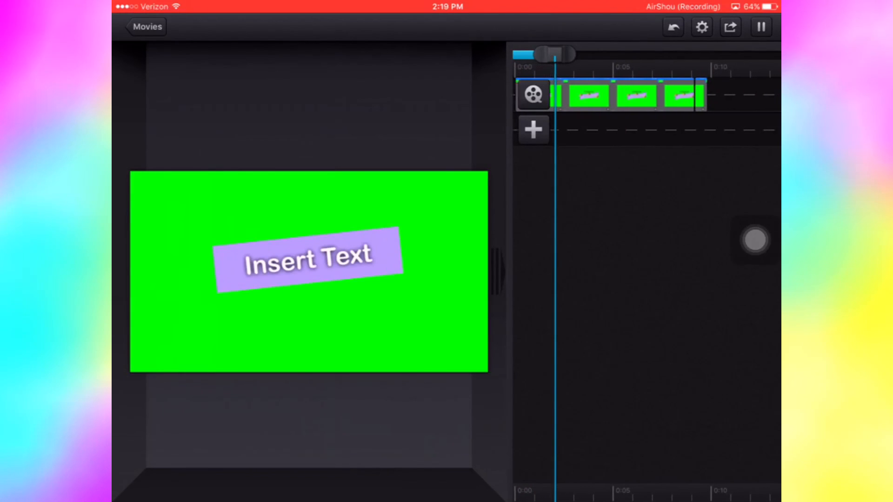